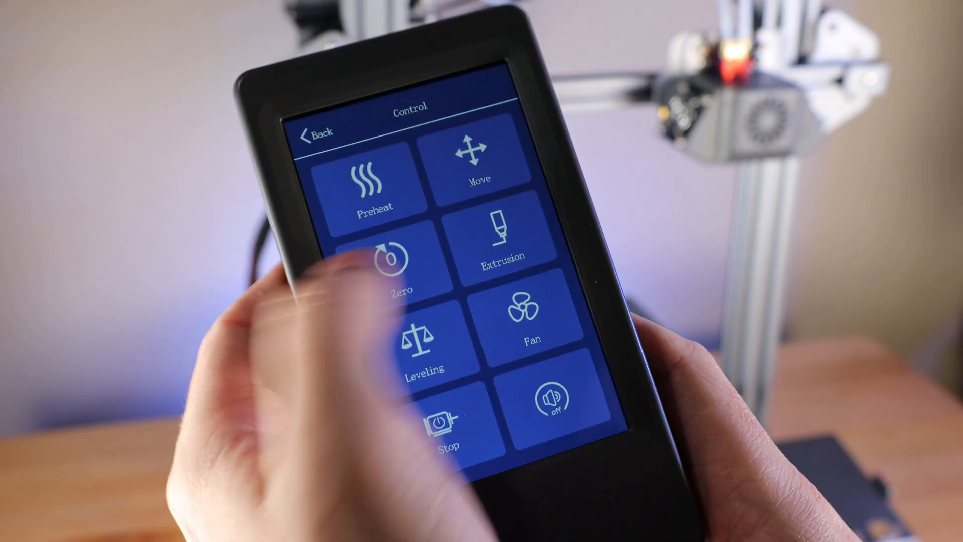
# Start printing LSC10S_Lucky Cat.gcode from the storage card and confirm.
pyautogui.click(396, 269)
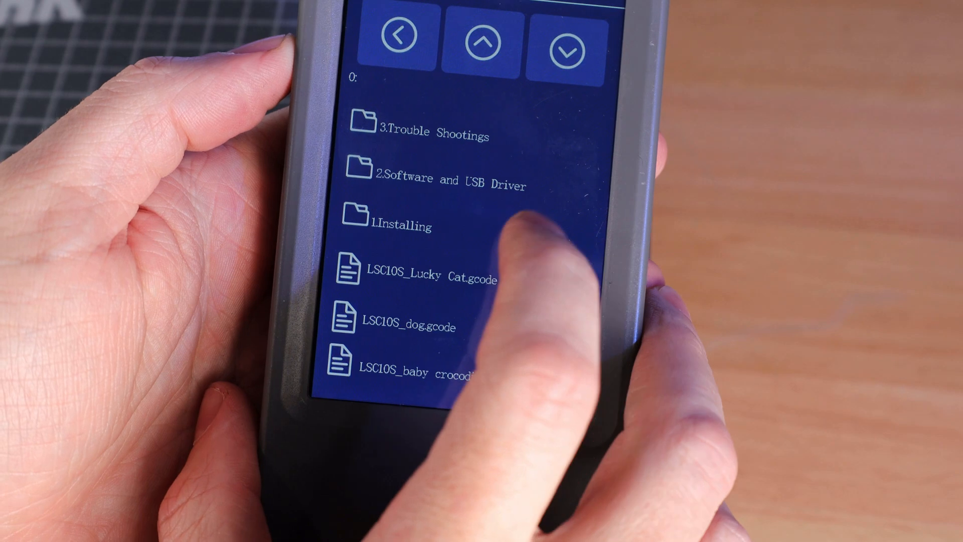
pyautogui.click(408, 273)
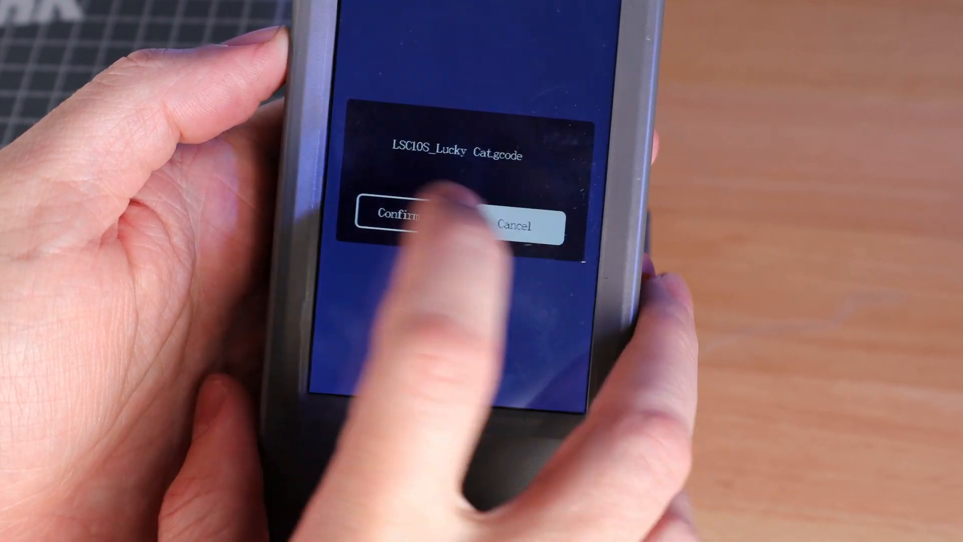
pyautogui.click(399, 224)
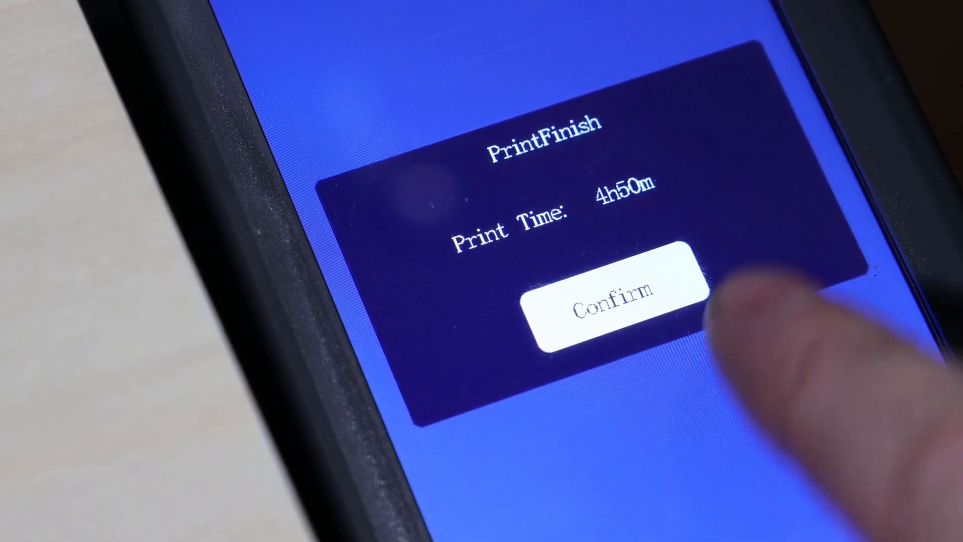
# Acknowledge the PrintFinish notice (4h50m) to return to the main menu.
pyautogui.click(602, 306)
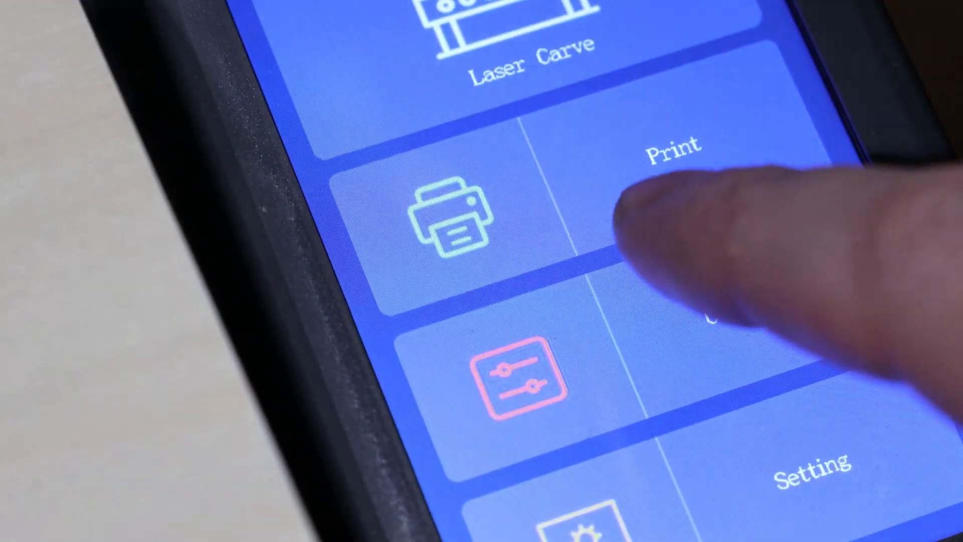